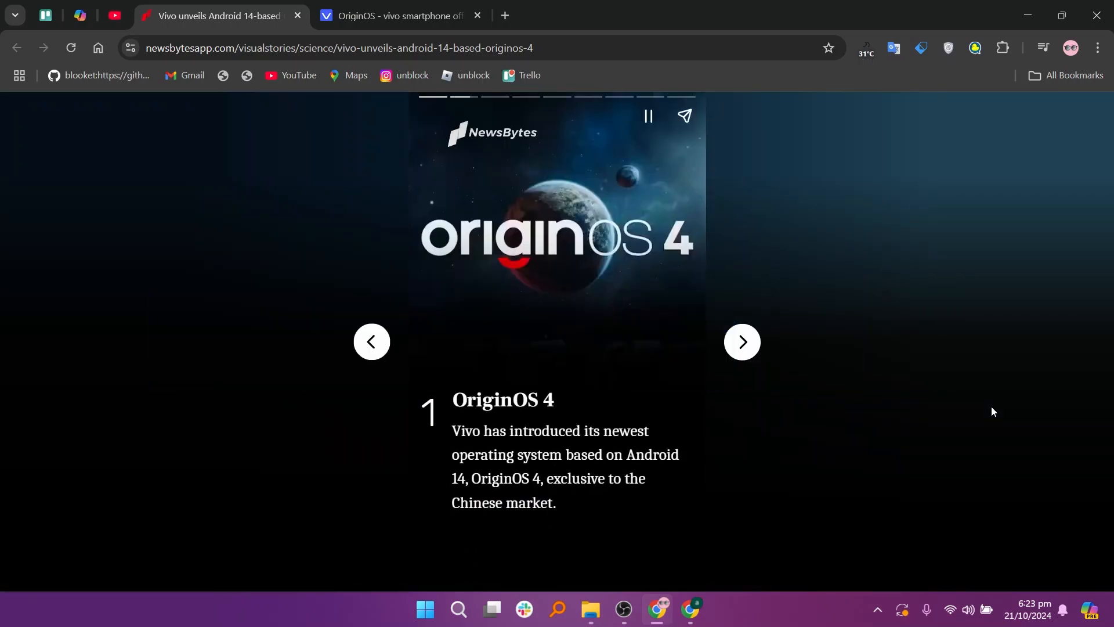
Step: Advance the OriginOS 4 story past the update and graphics-boost slides to slide 4, Personalization
{"action": "left_click", "coordinate": [741, 341]}
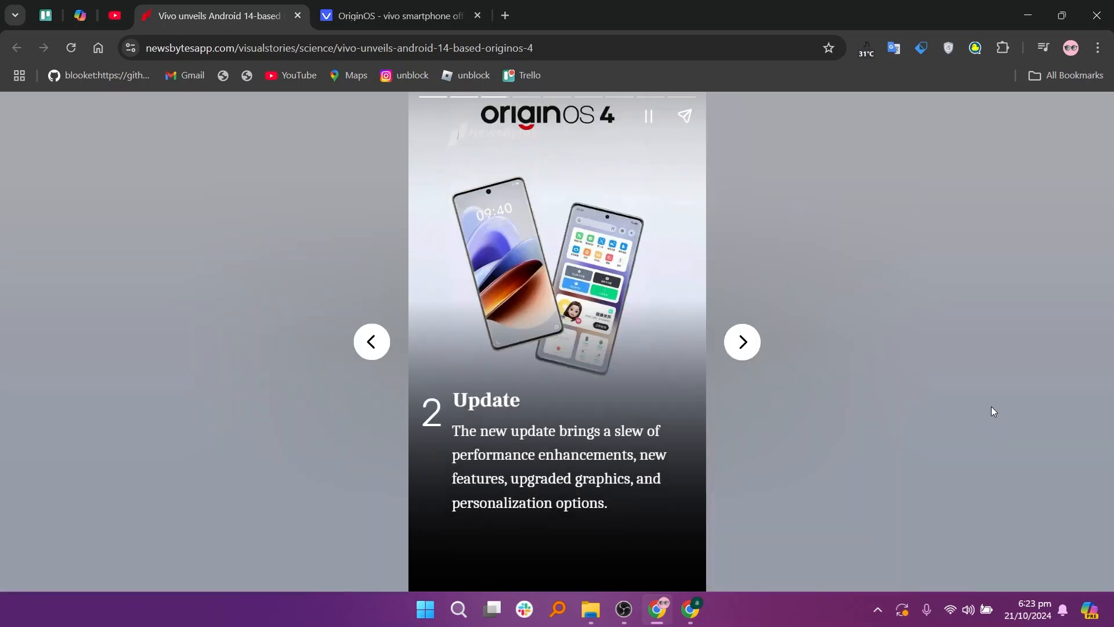
{"action": "left_click", "coordinate": [742, 342]}
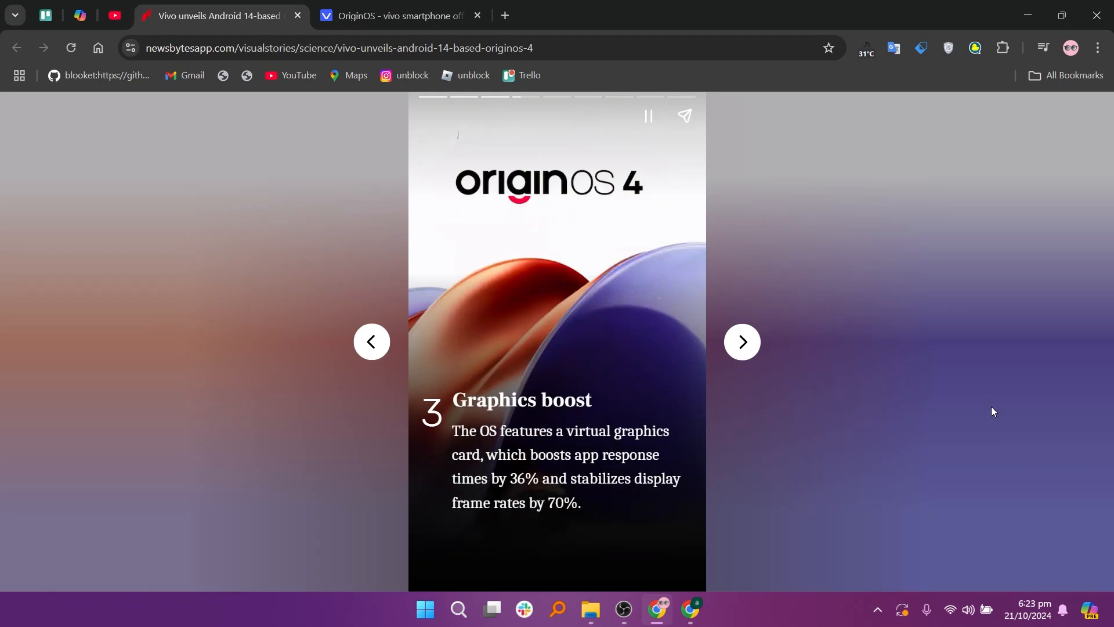
{"action": "left_click", "coordinate": [741, 342]}
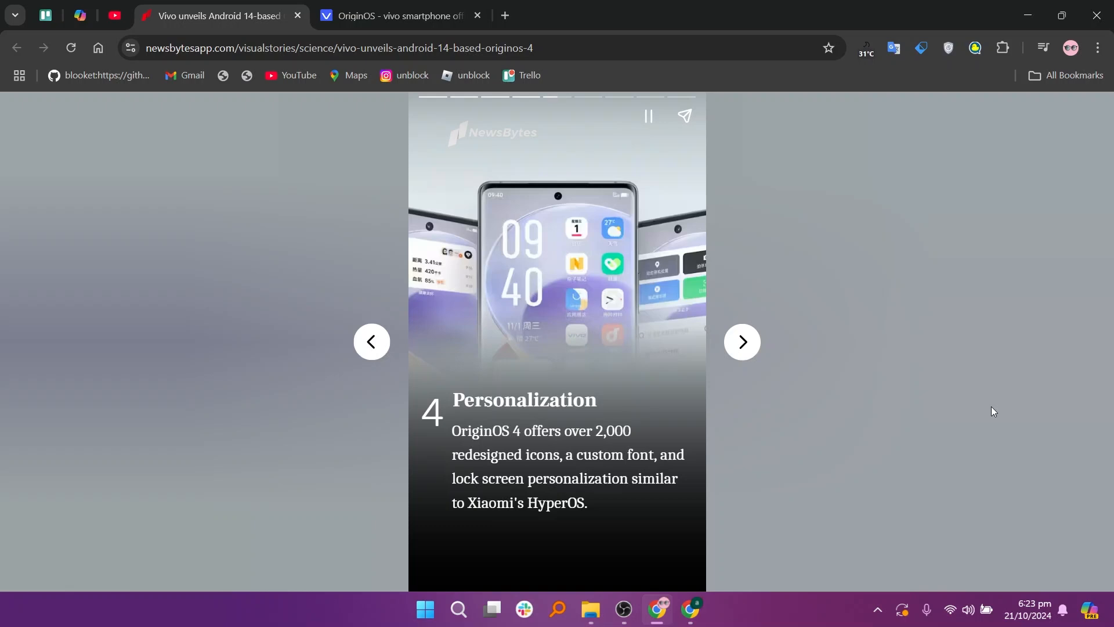
Step: Play through the Meeting assistant, Compatibility and closing slides, then switch to the OriginOS - vivo tab
{"action": "left_click", "coordinate": [741, 341]}
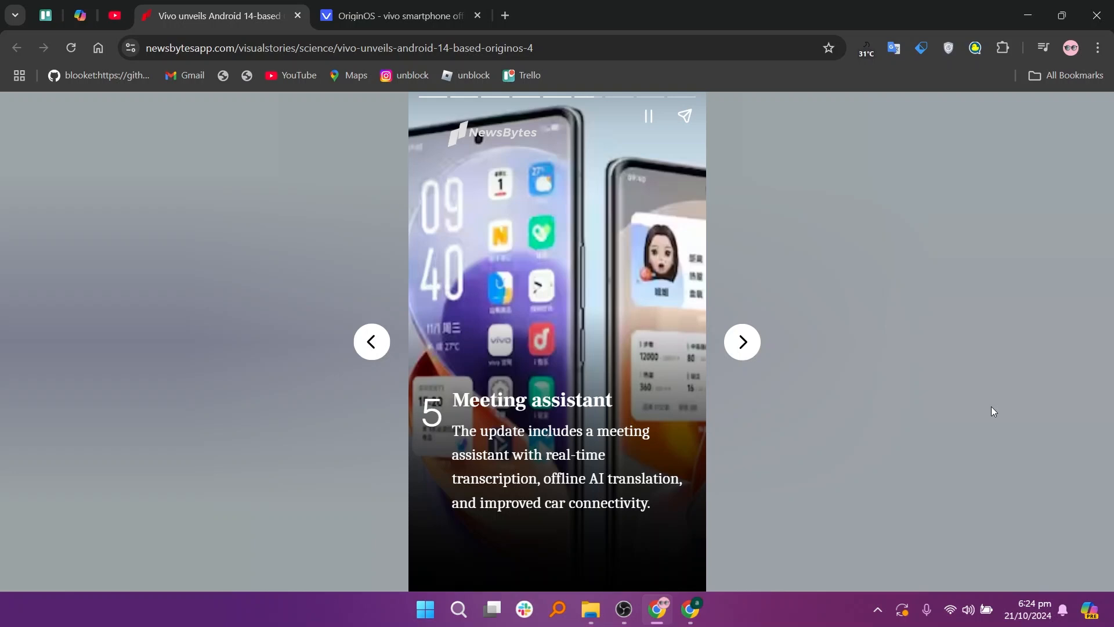
{"action": "left_click", "coordinate": [742, 343]}
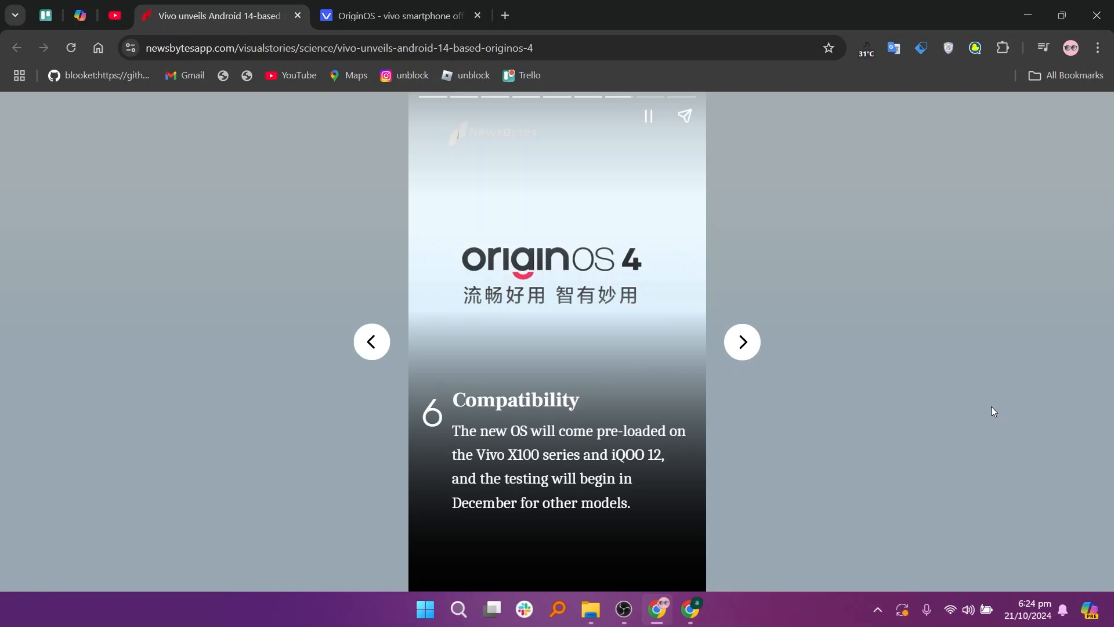
{"action": "left_click", "coordinate": [741, 342]}
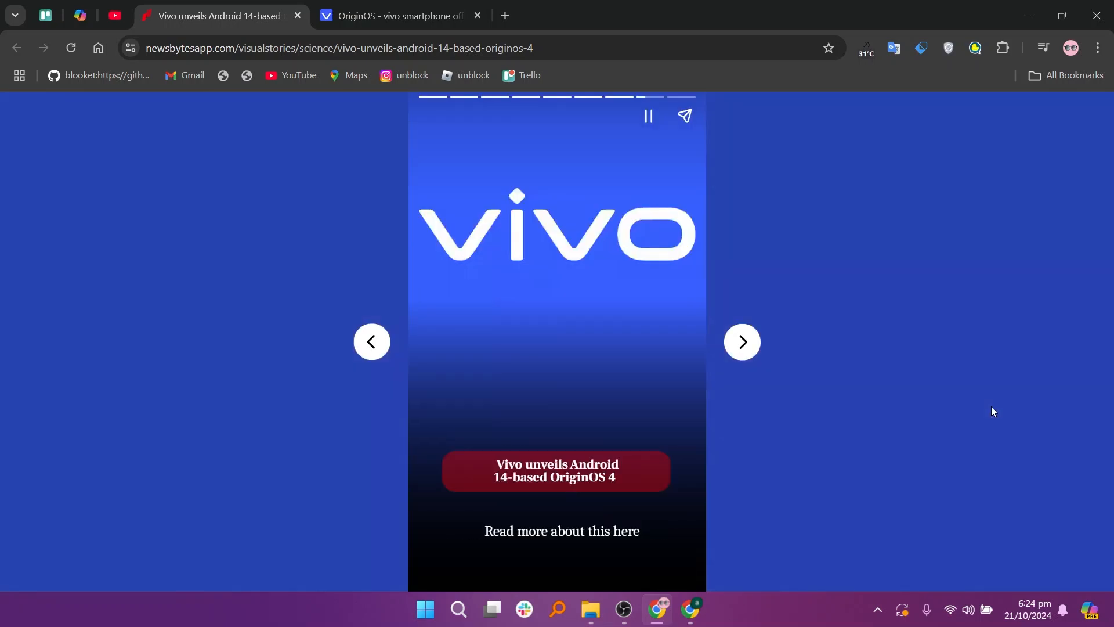
{"action": "left_click", "coordinate": [742, 342]}
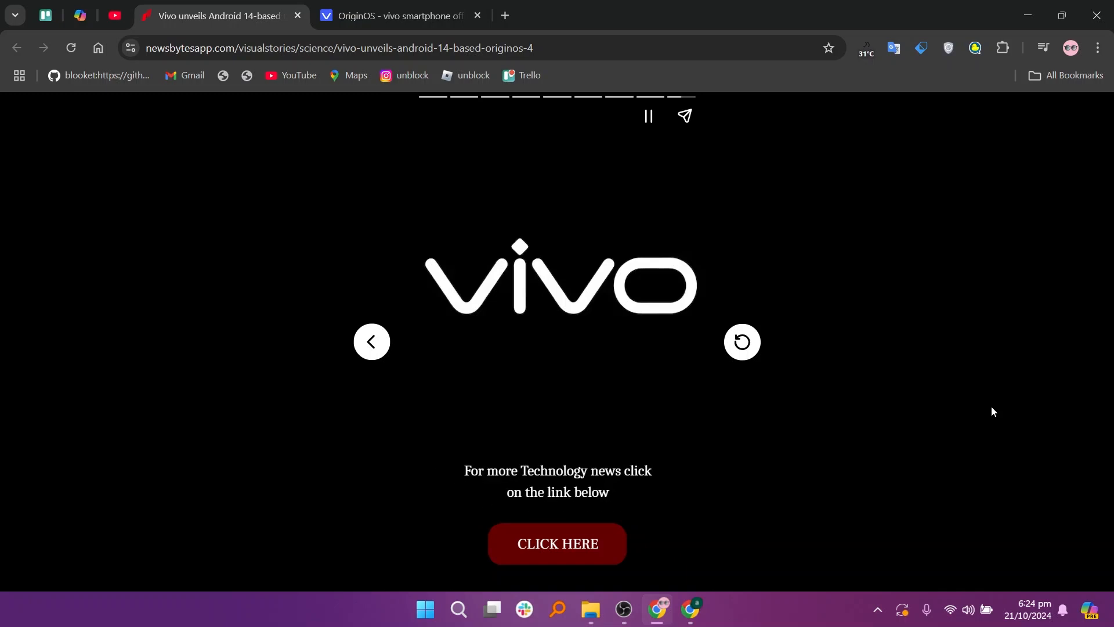
{"action": "left_click", "coordinate": [399, 16]}
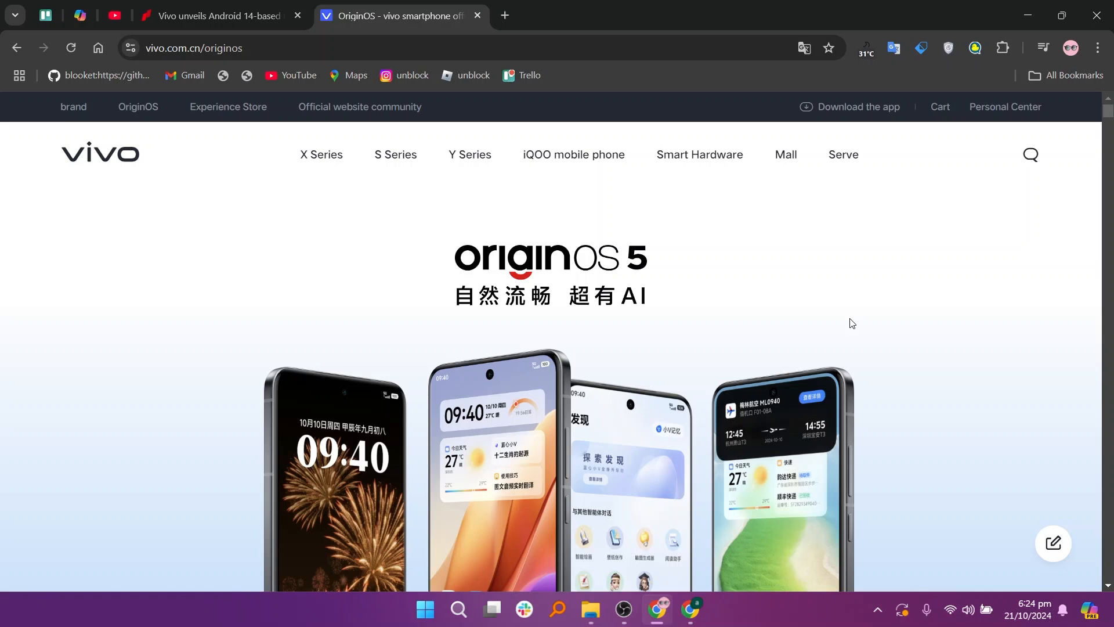
Step: Scroll past Blue Heart Little V and Smooth and low consumption to Natural Comfort
{"action": "scroll", "scroll_direction": "down", "scroll_amount": 3}
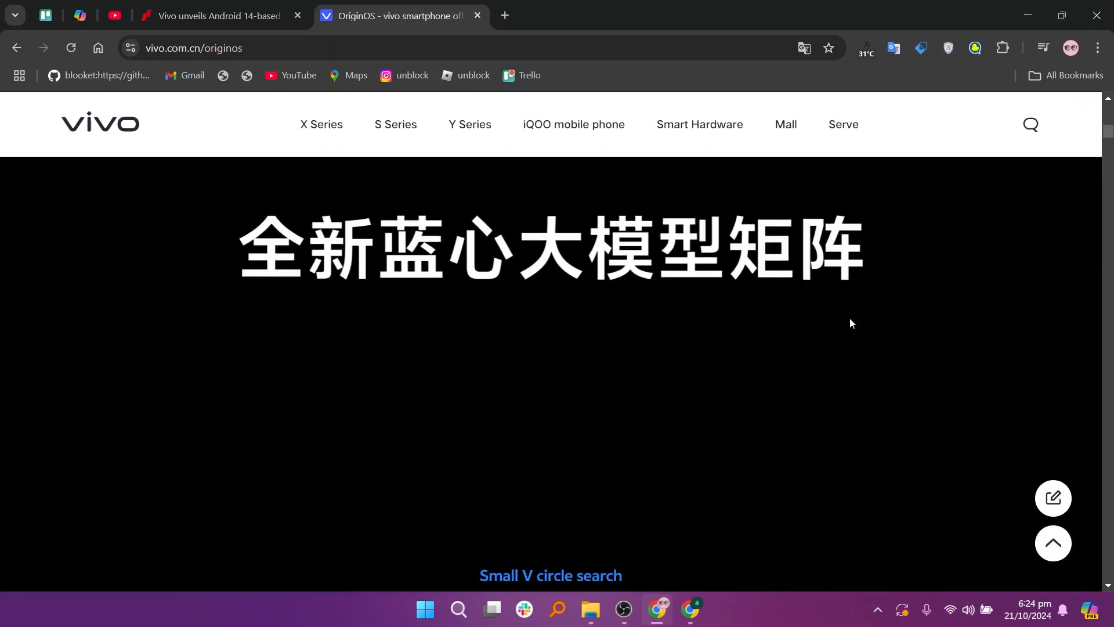
{"action": "scroll", "scroll_direction": "down", "scroll_amount": 3}
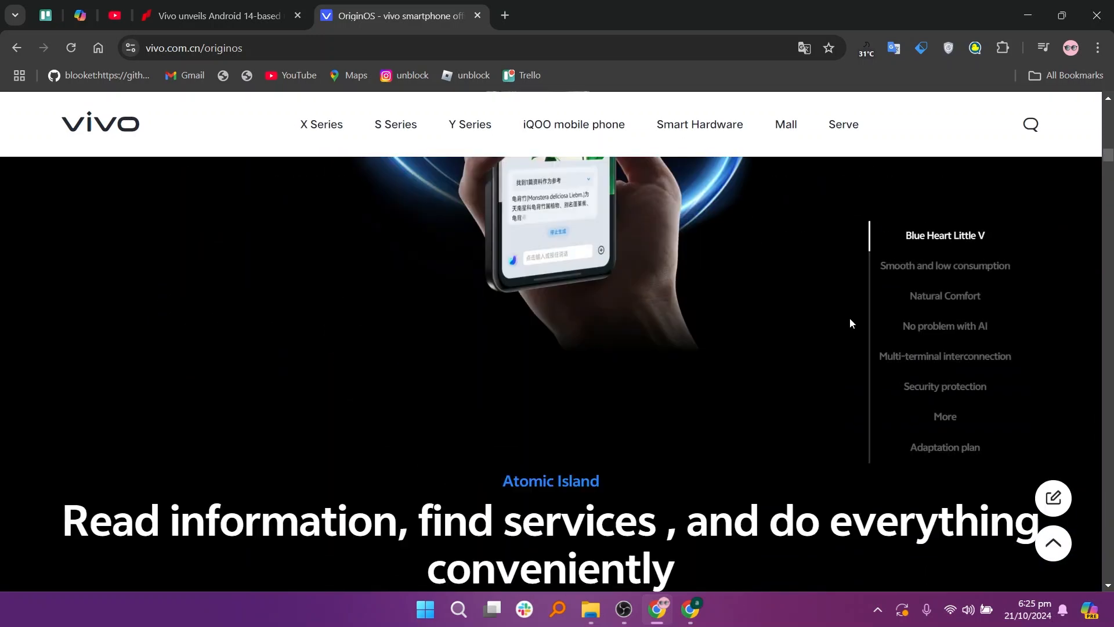
{"action": "scroll", "scroll_direction": "down", "scroll_amount": 3}
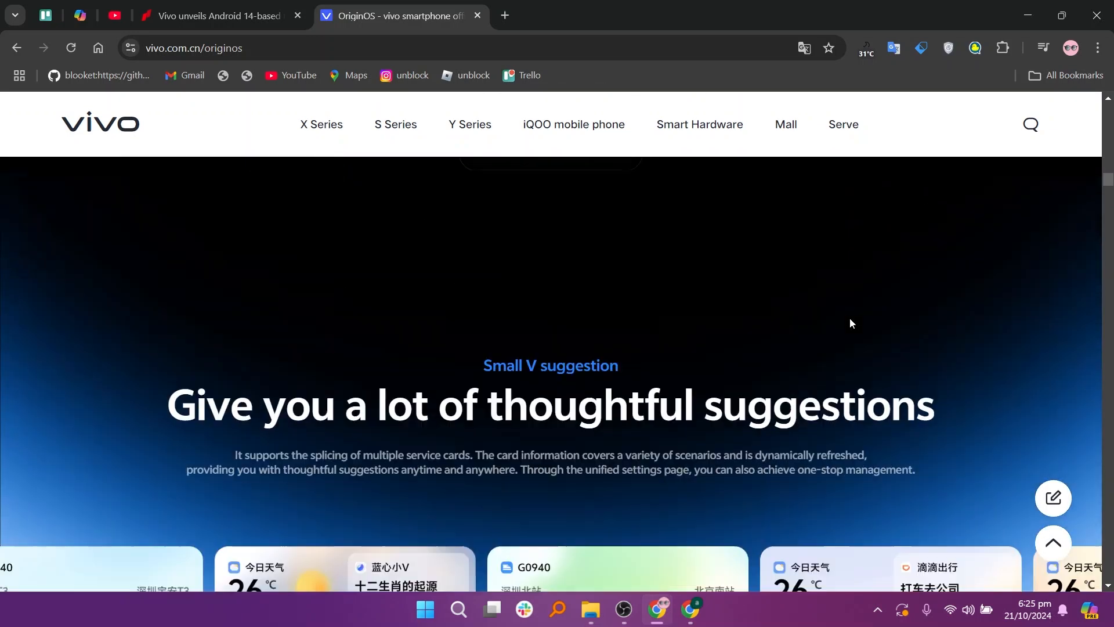
{"action": "scroll", "scroll_direction": "down", "scroll_amount": 3}
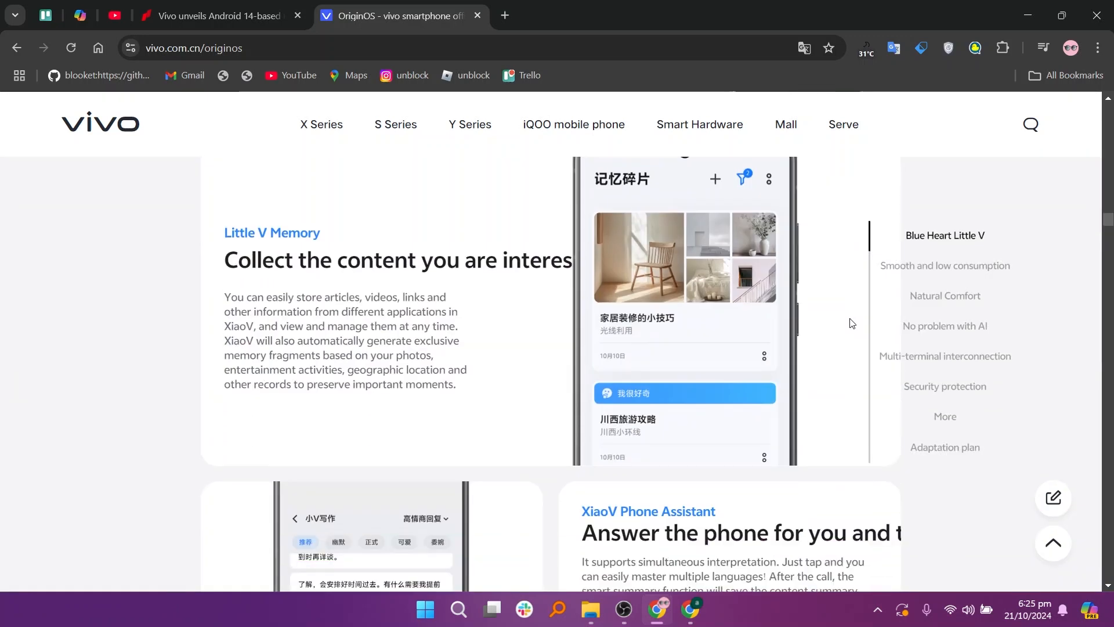
{"action": "scroll", "scroll_direction": "down", "scroll_amount": 3}
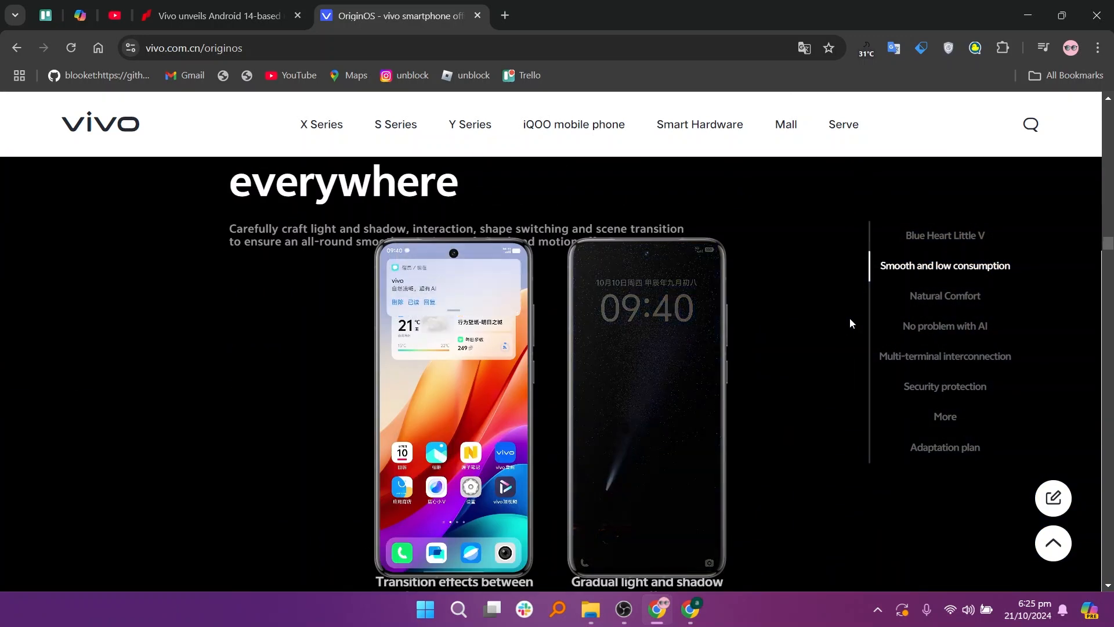
{"action": "scroll", "scroll_direction": "down", "scroll_amount": 3}
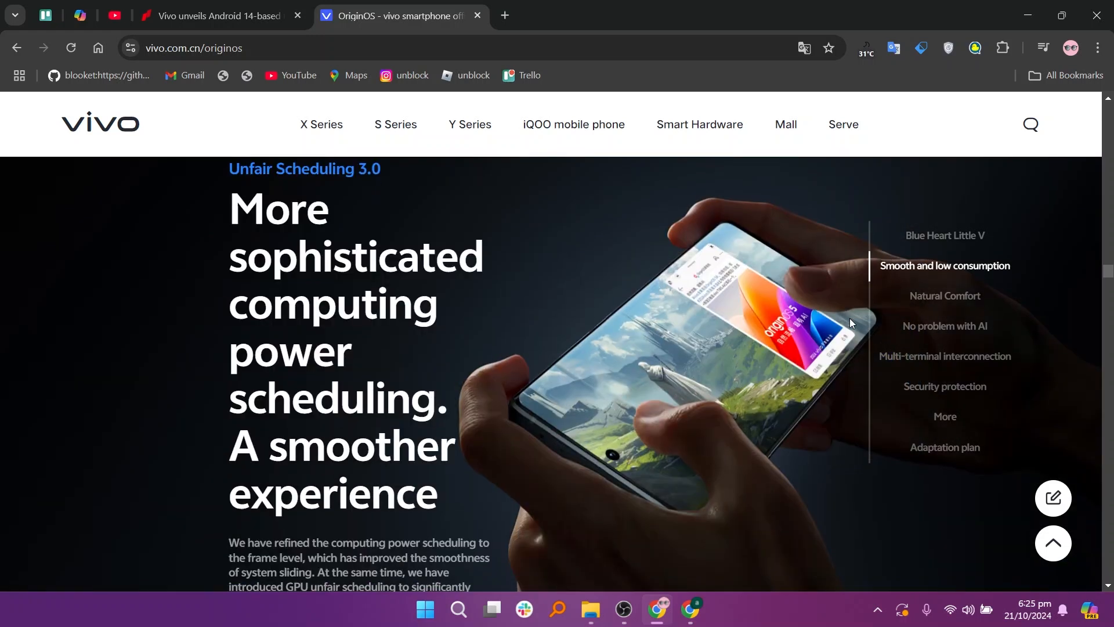
{"action": "scroll", "scroll_direction": "down", "scroll_amount": 3}
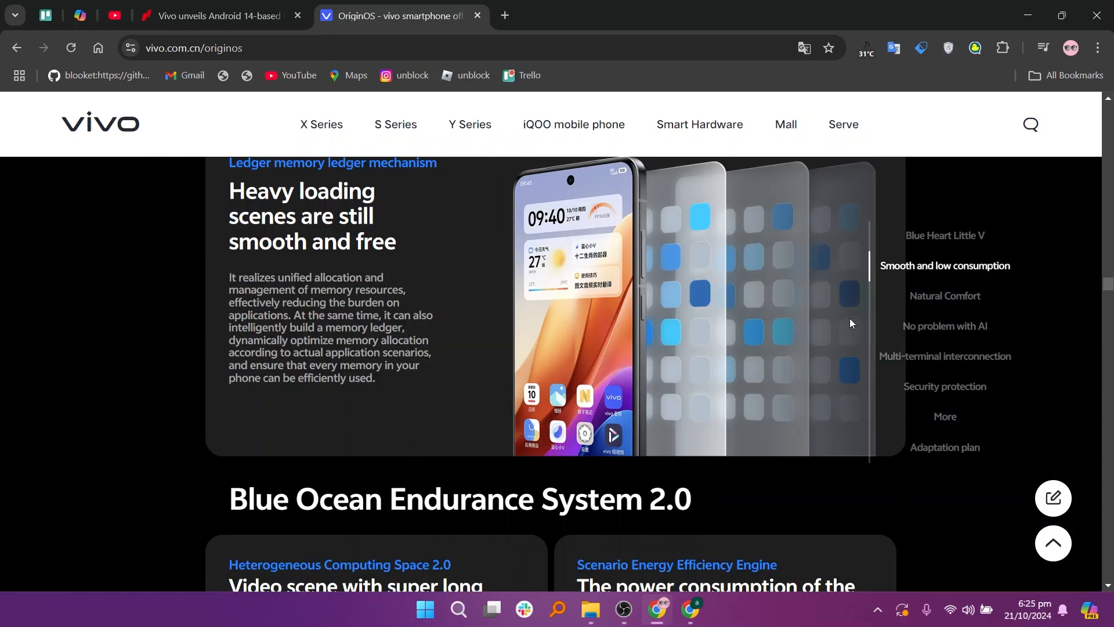
{"action": "scroll", "scroll_direction": "down", "scroll_amount": 3}
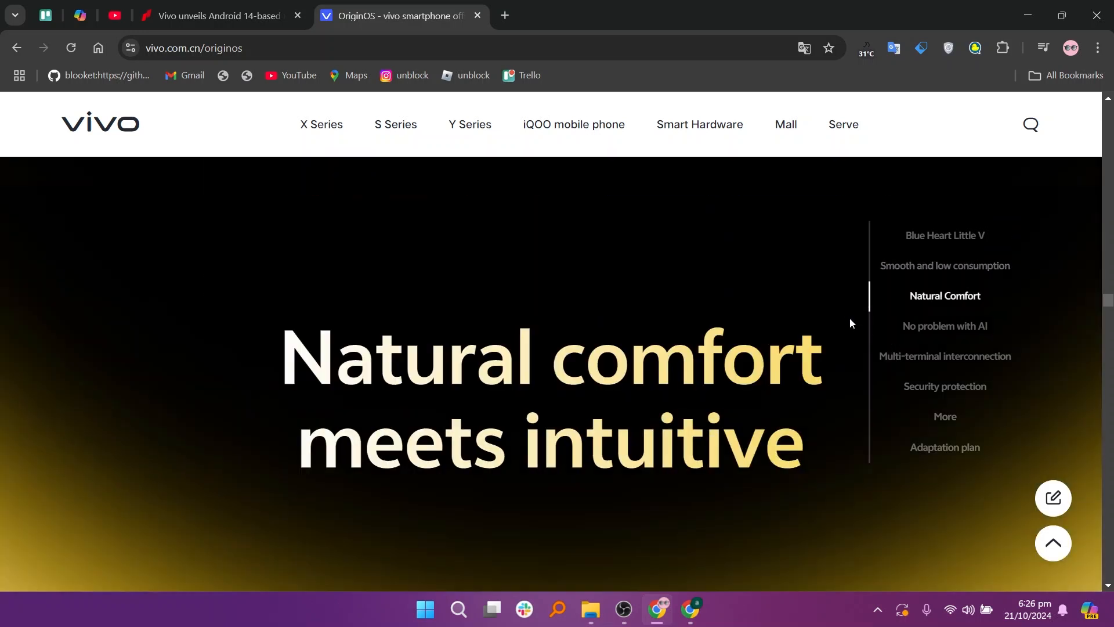
Step: Scroll through mood wallpapers and custom lock screens to the No problem with AI heading
{"action": "scroll", "scroll_direction": "down", "scroll_amount": 3}
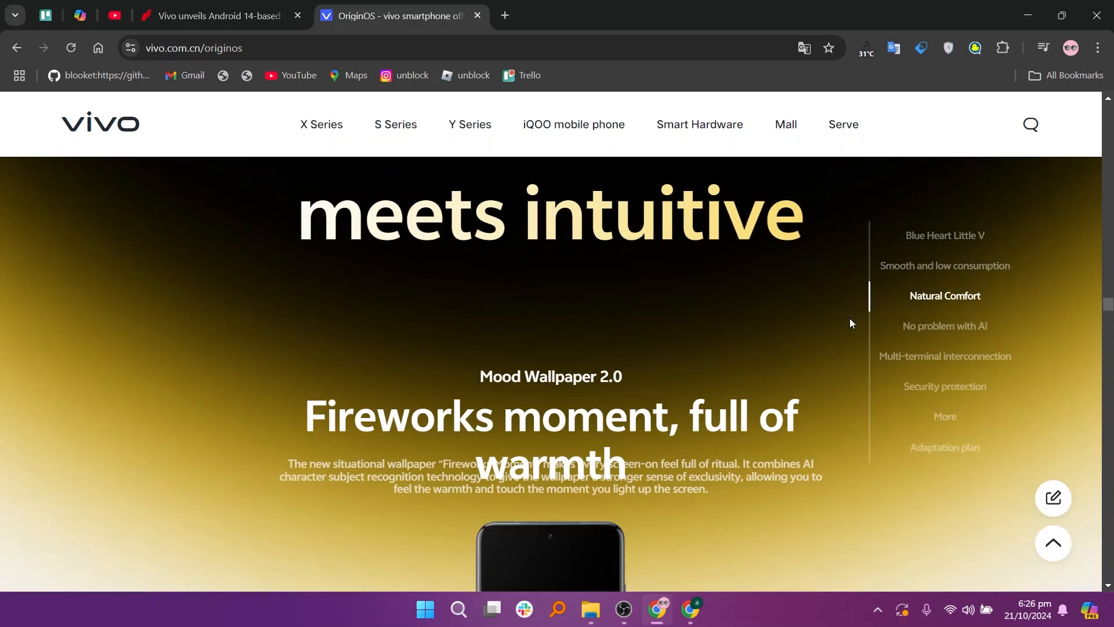
{"action": "scroll", "scroll_direction": "down", "scroll_amount": 3}
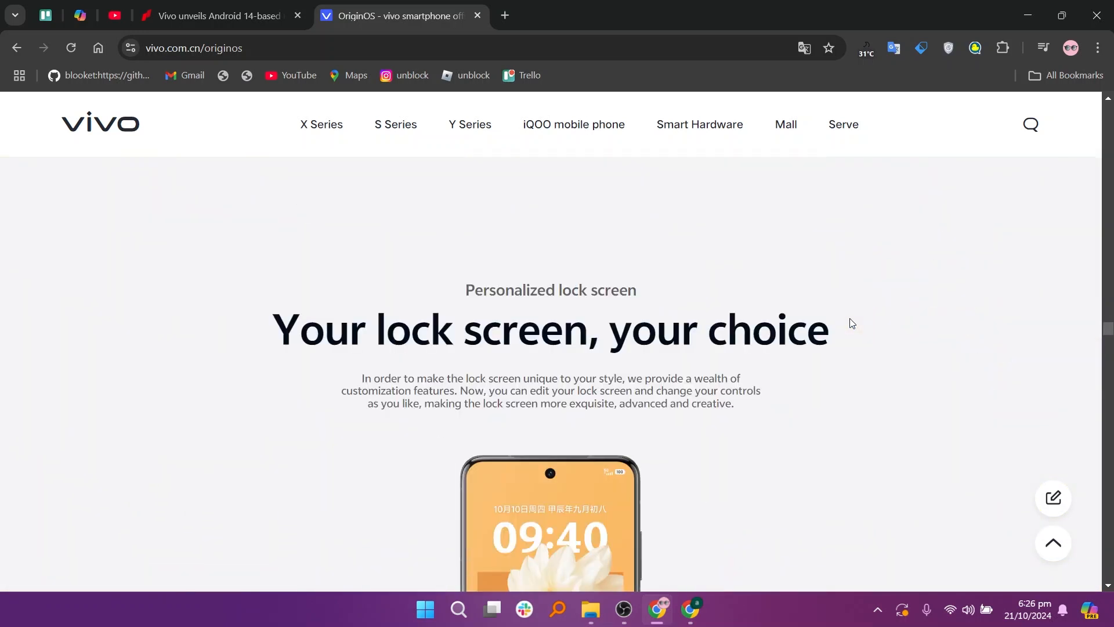
{"action": "scroll", "scroll_direction": "down", "scroll_amount": 3}
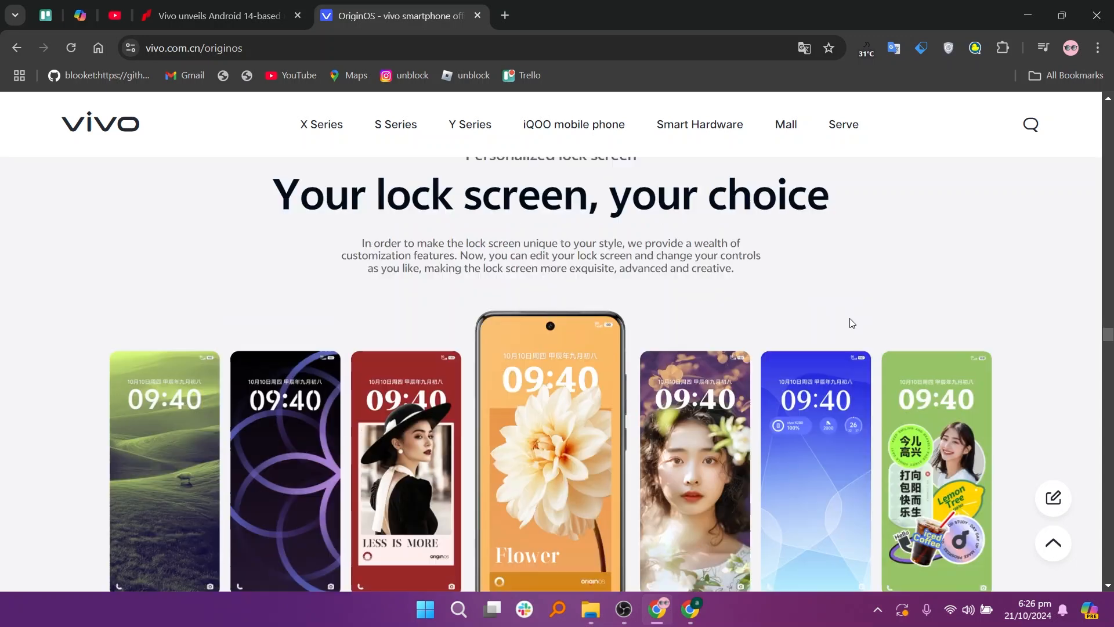
{"action": "scroll", "scroll_direction": "down", "scroll_amount": 3}
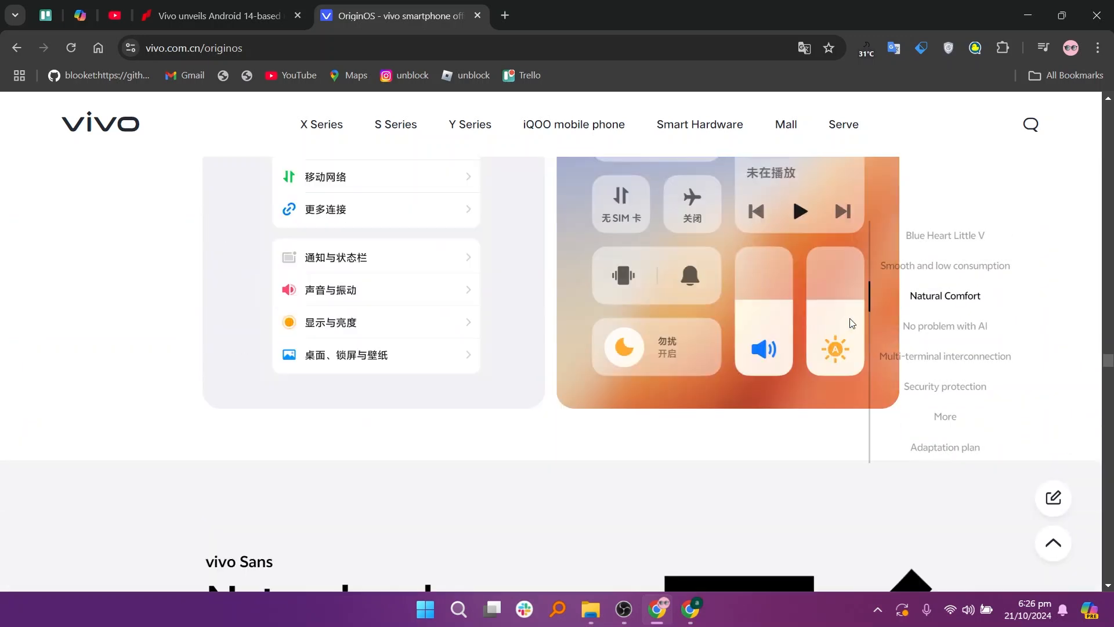
{"action": "scroll", "scroll_direction": "down", "scroll_amount": 3}
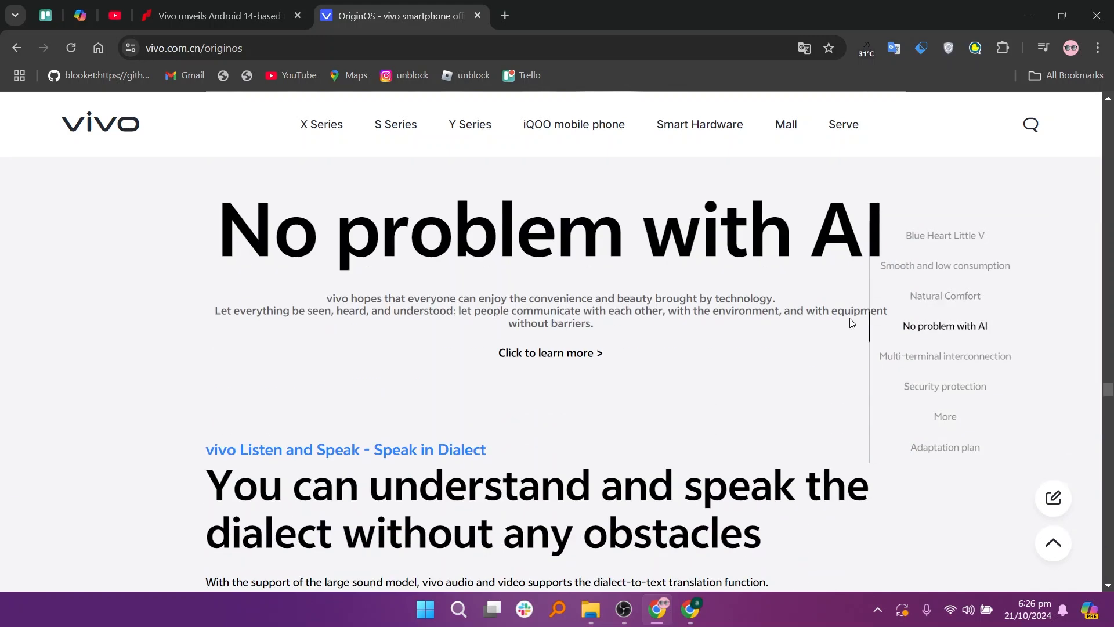
Step: Scroll past the AI accessibility features to Multi-terminal interconnection and smart car services
{"action": "scroll", "scroll_direction": "down", "scroll_amount": 3}
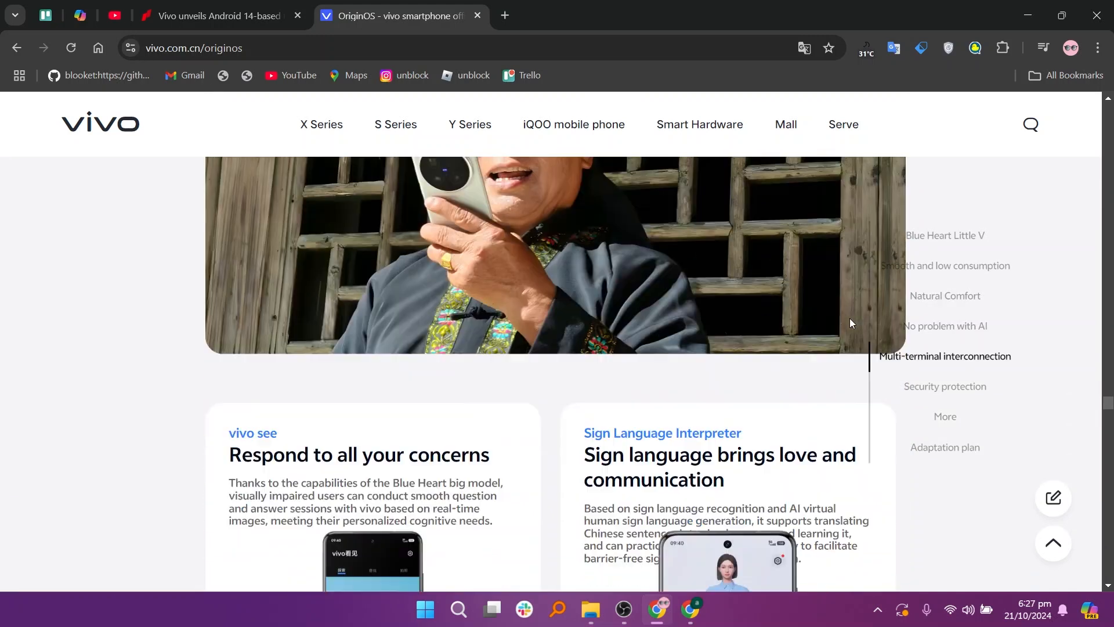
{"action": "scroll", "scroll_direction": "down", "scroll_amount": 3}
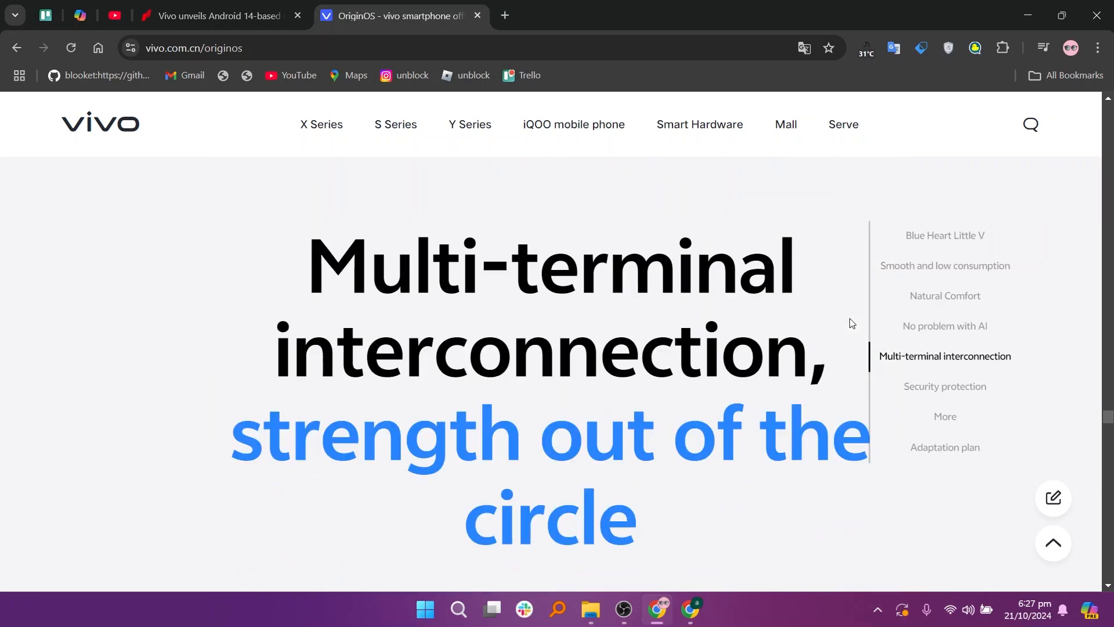
{"action": "scroll", "scroll_direction": "down", "scroll_amount": 3}
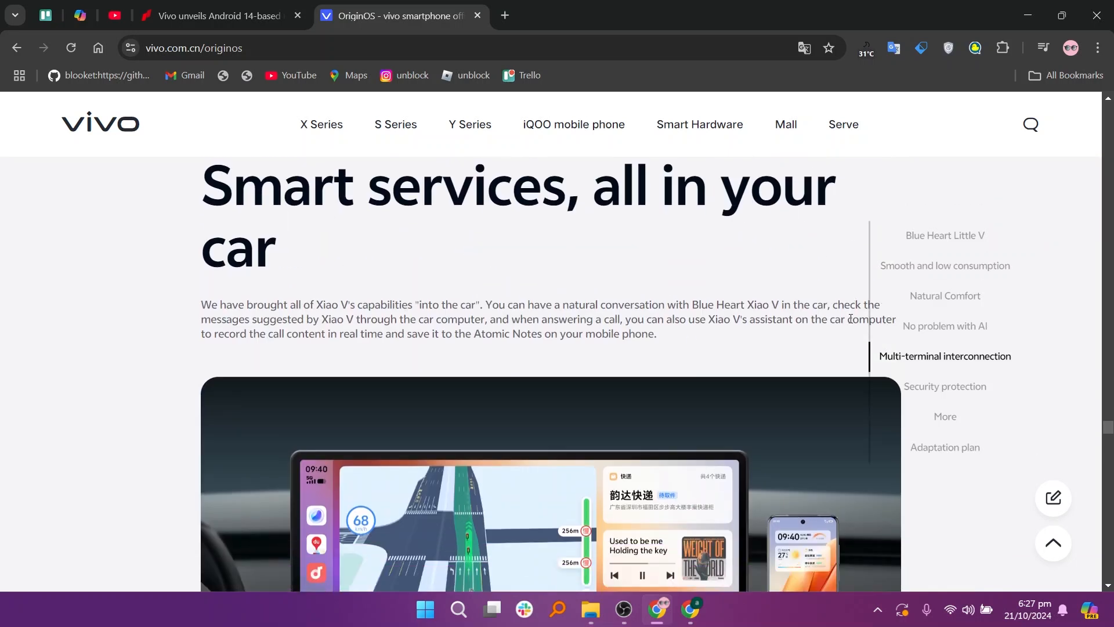